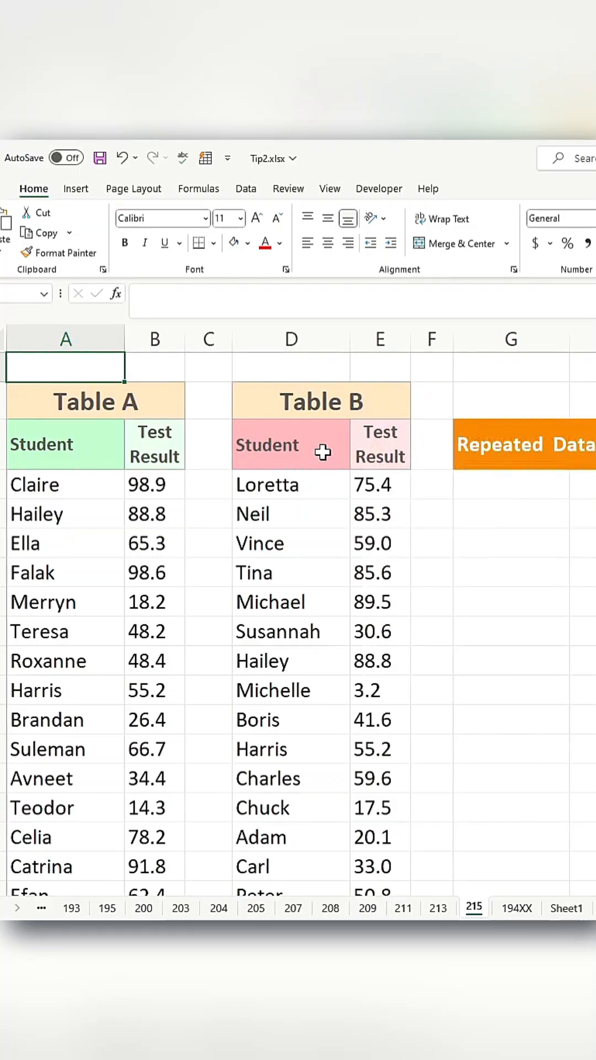
Point out Table A's student column and Table B's student list, starting at Loretta
left_click(65, 338)
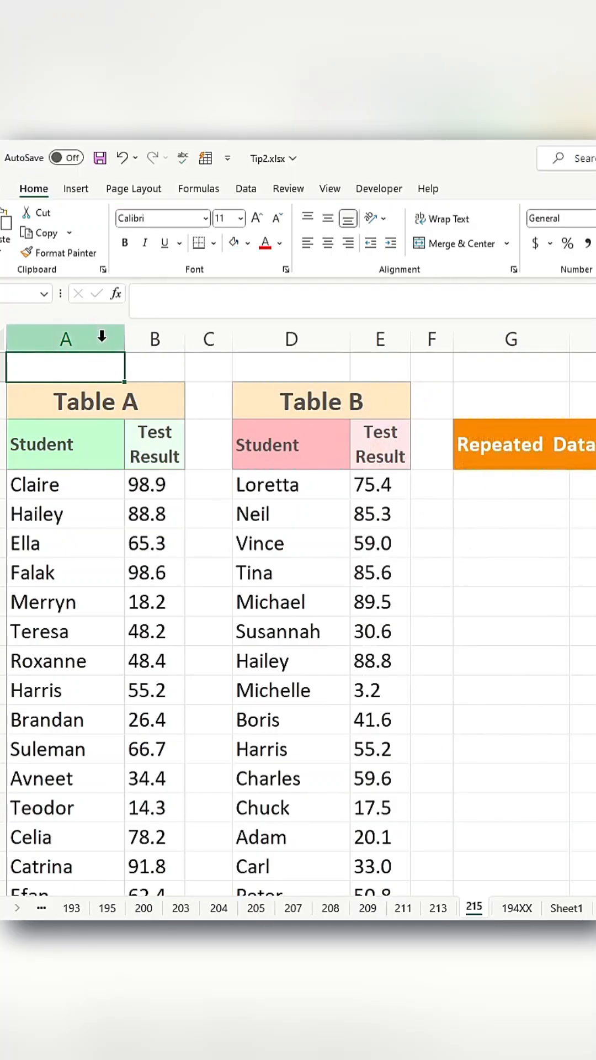
left_click(290, 339)
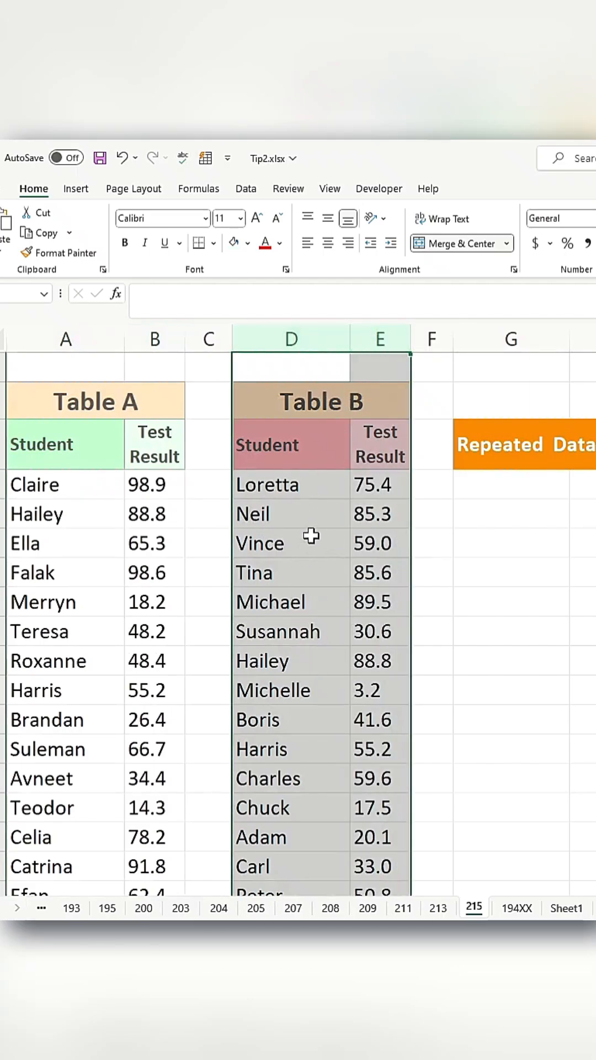
mouse_move(67, 487)
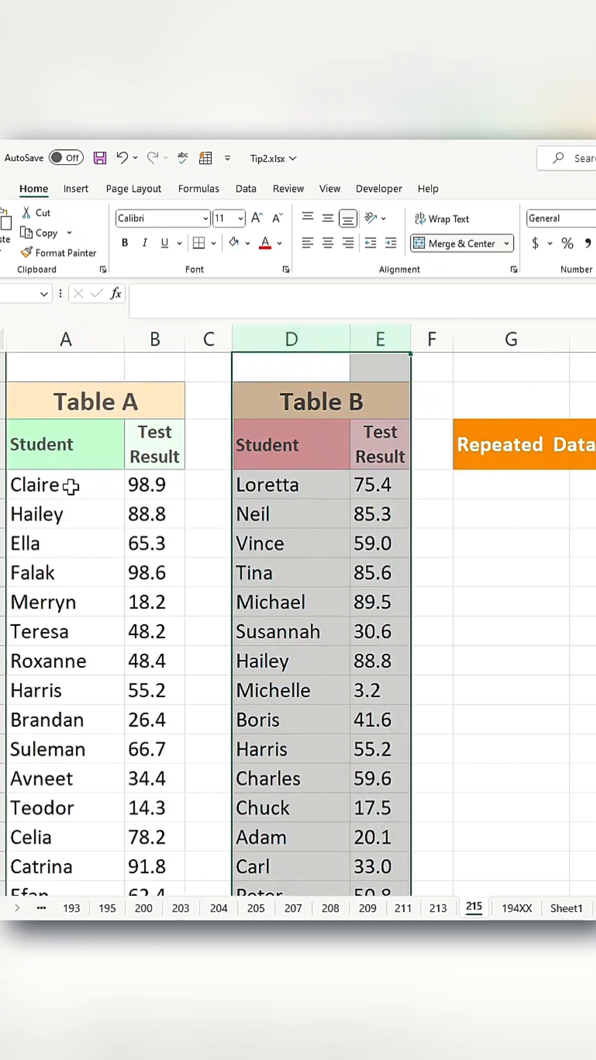
left_click(291, 484)
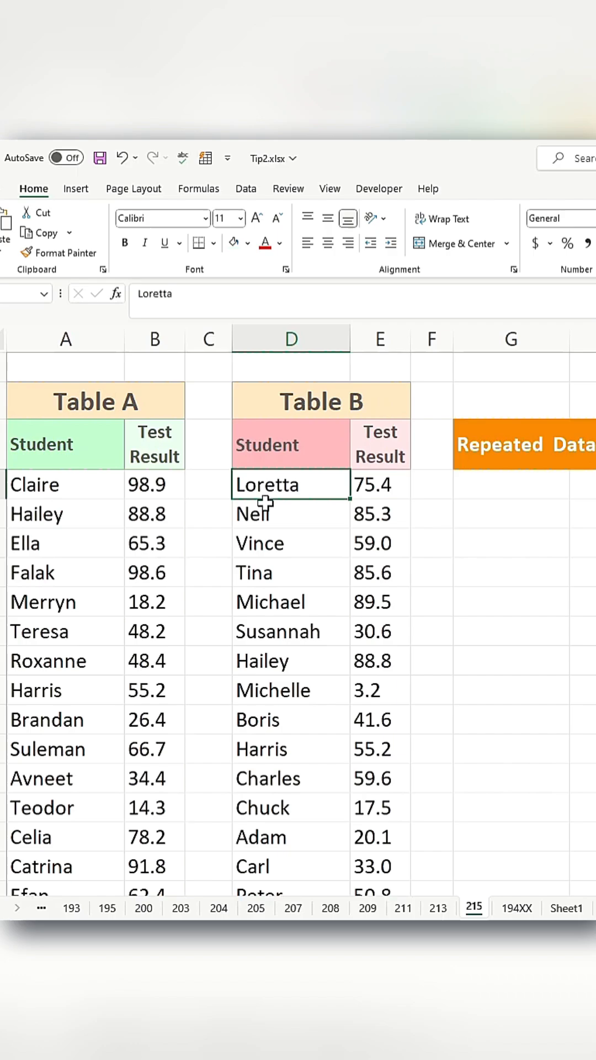
Enter =FILTER(A4:A44,COUNTIF(D4:D44,A4:A44)) to list students in both tables
type("=FILTER*")
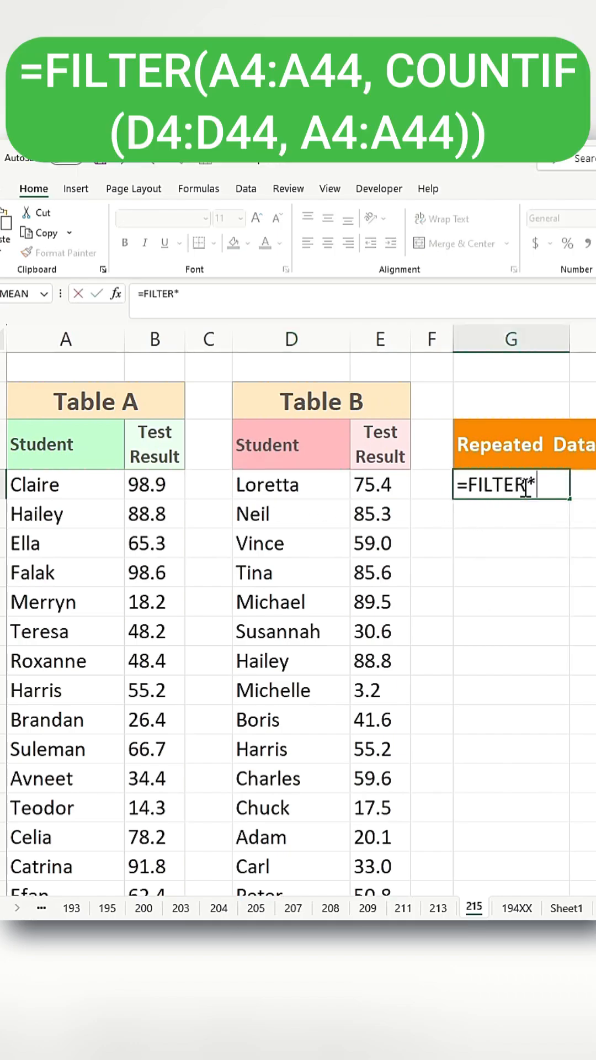
type("(A4:A44")
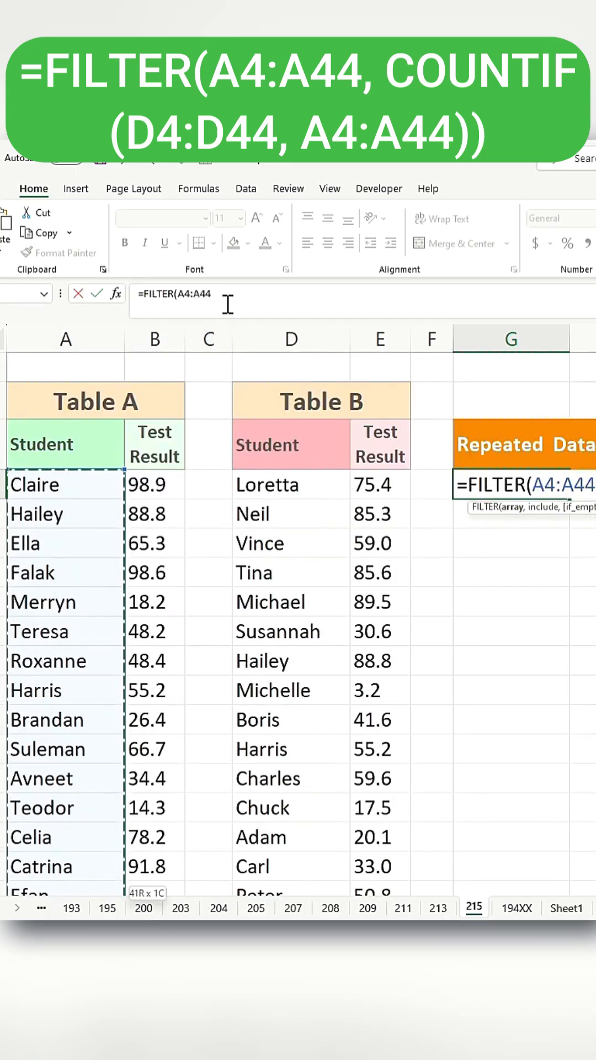
type(",COUNTIF(")
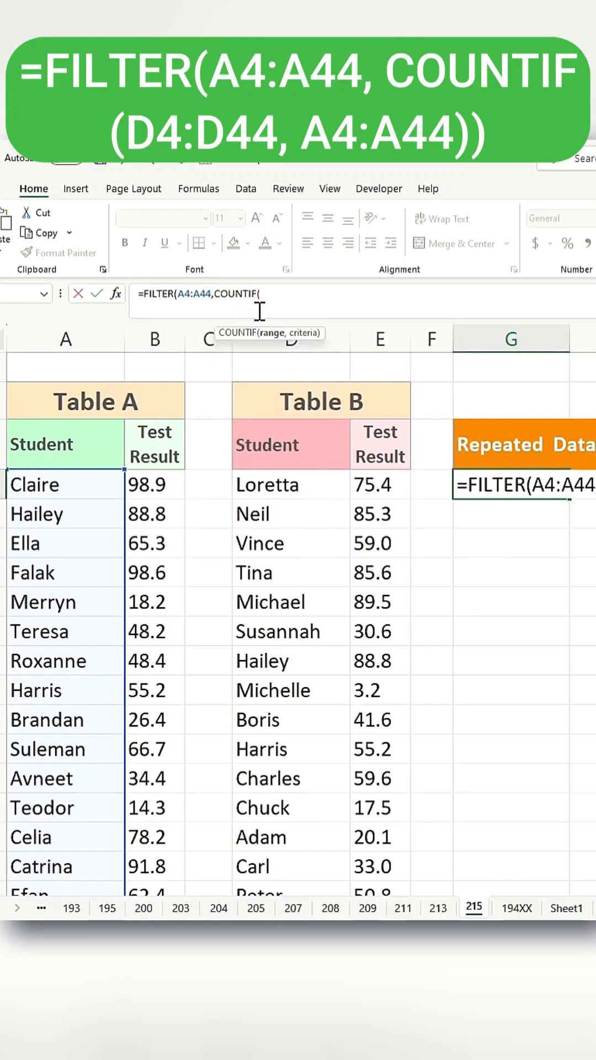
left_click(291, 485)
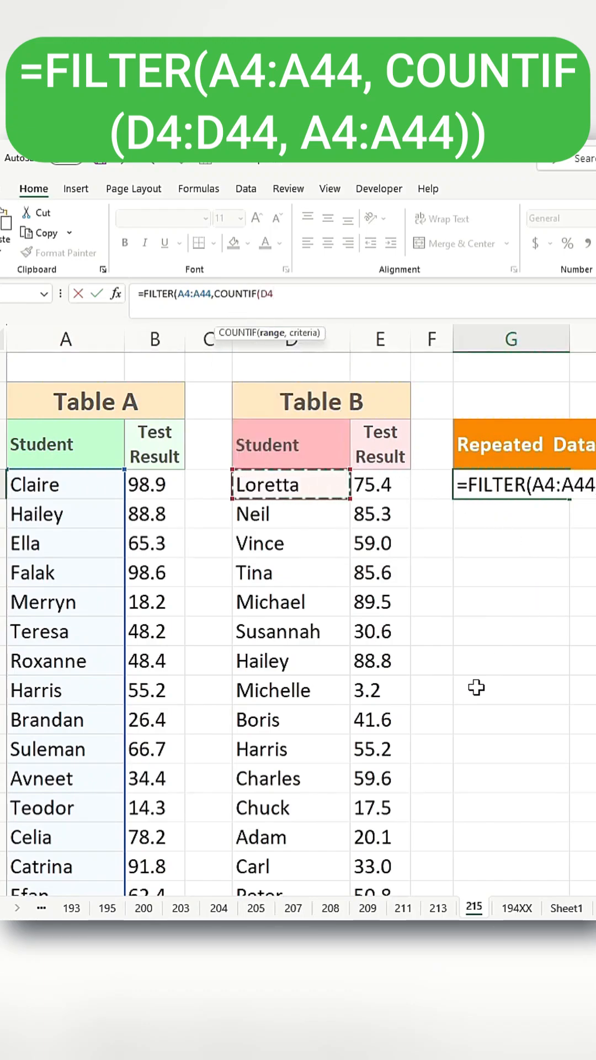
type(":D44,A4:A44))")
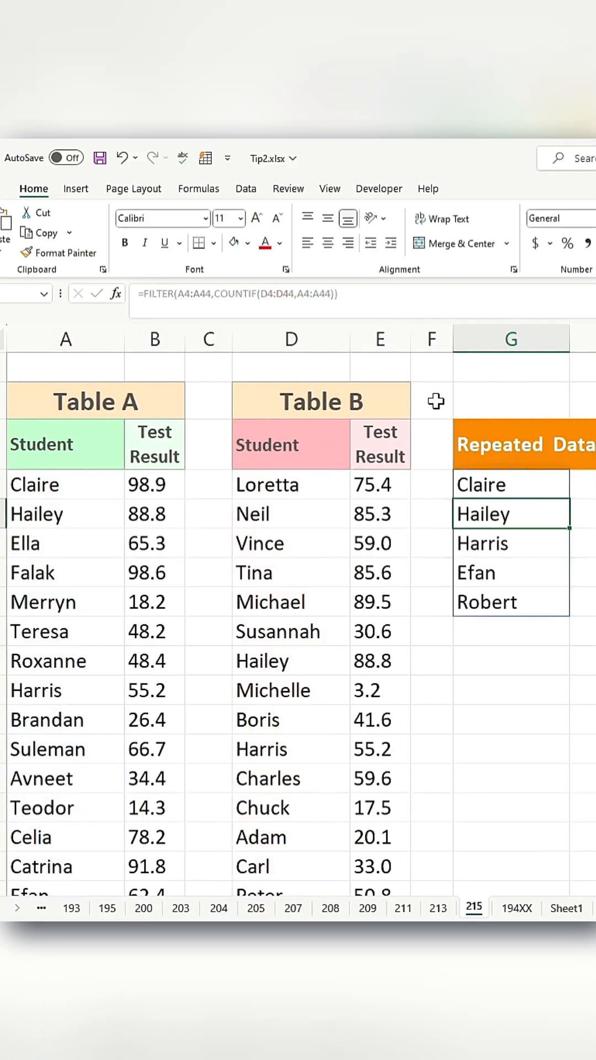
mouse_move(79, 485)
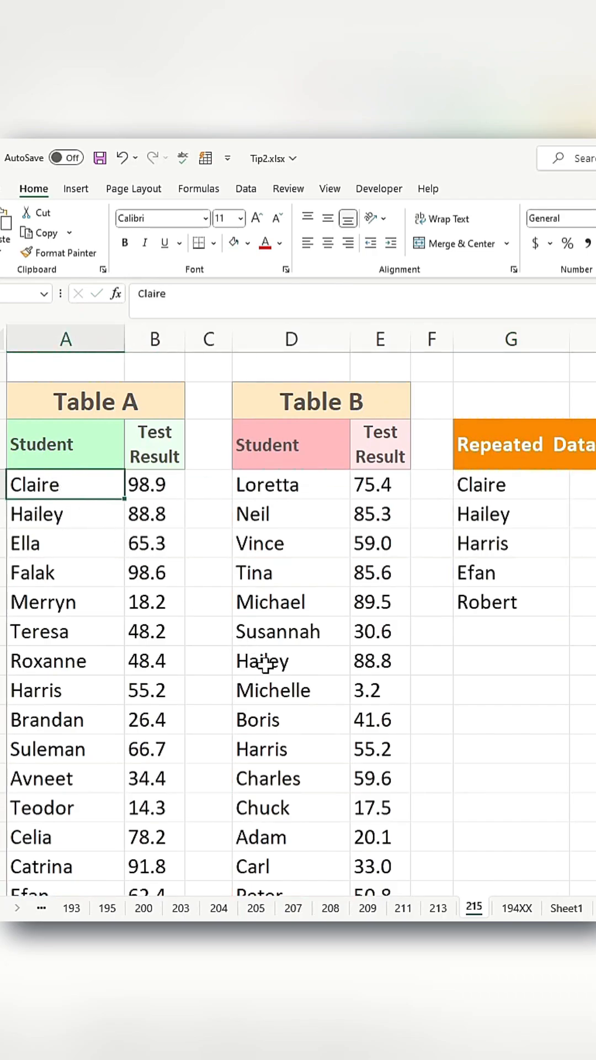
left_click(290, 778)
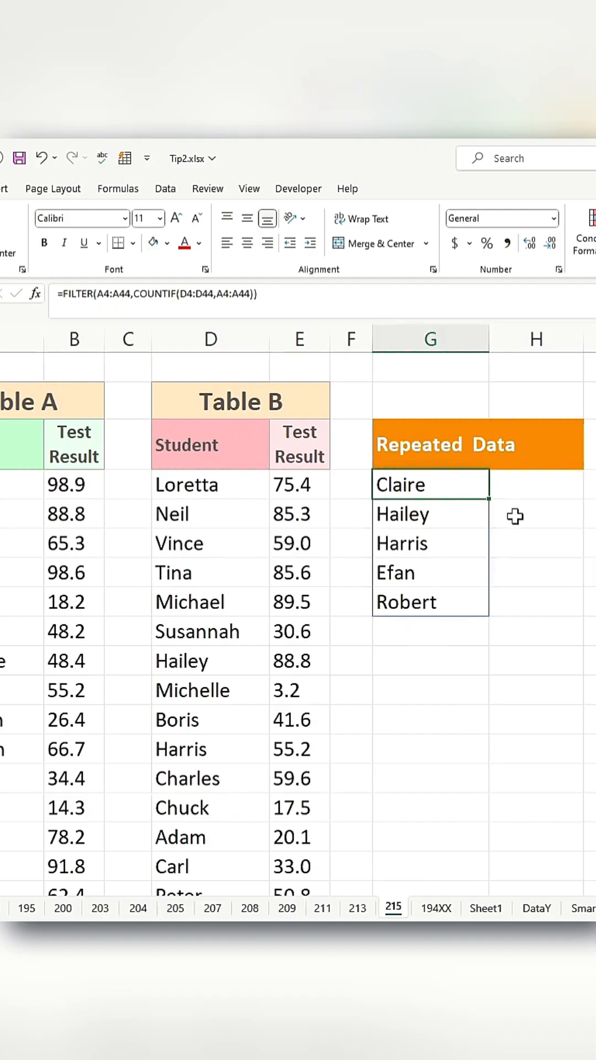
mouse_move(95, 533)
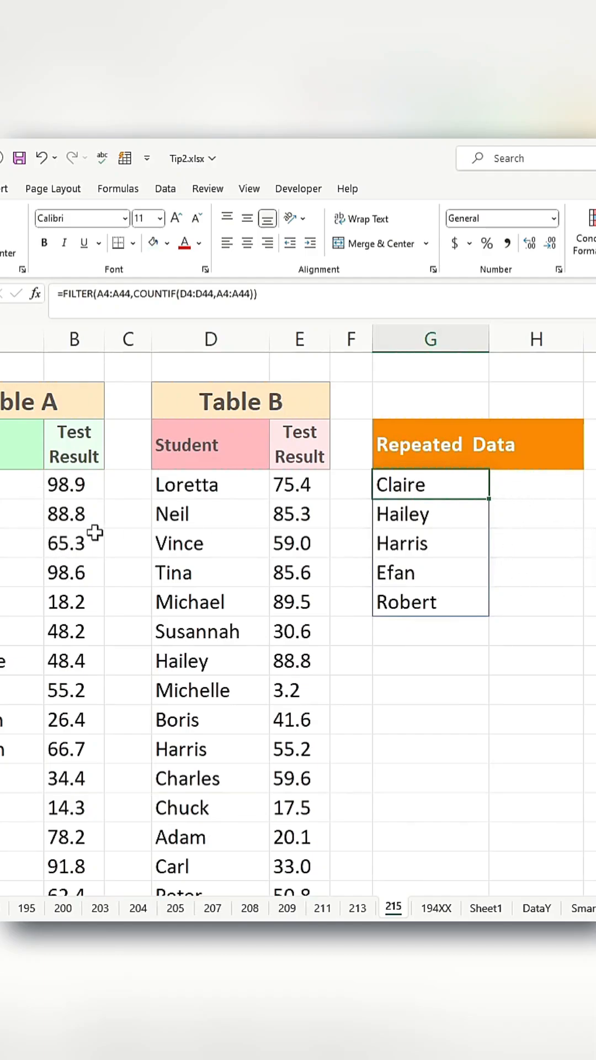
mouse_move(122, 294)
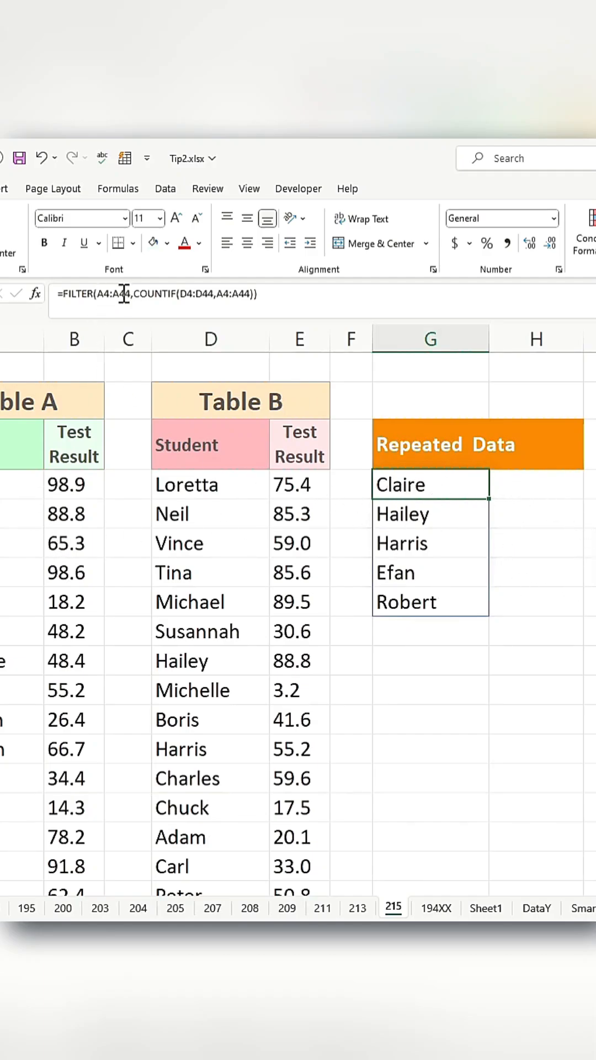